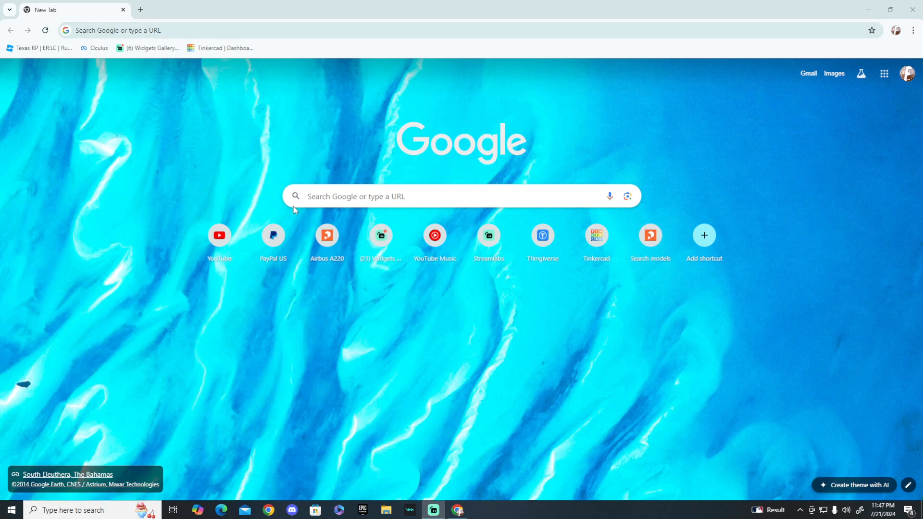
pyautogui.moveTo(235, 110)
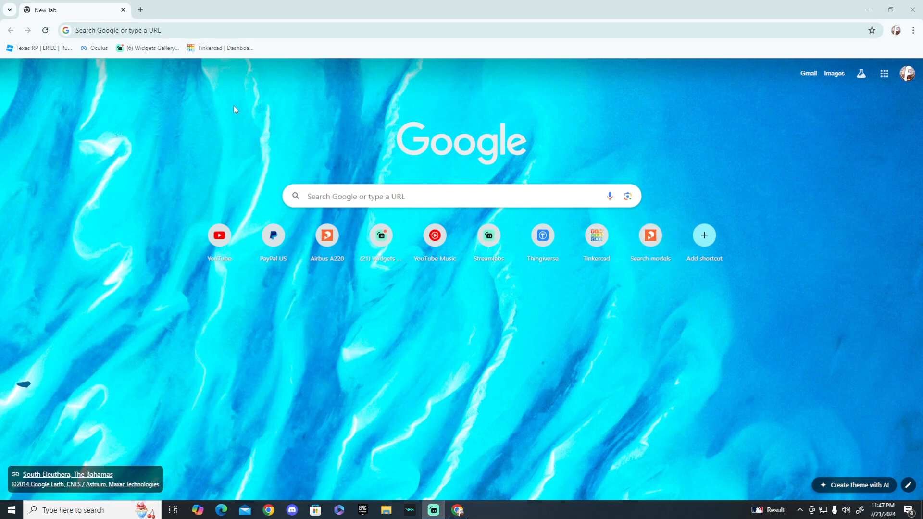
pyautogui.moveTo(216, 128)
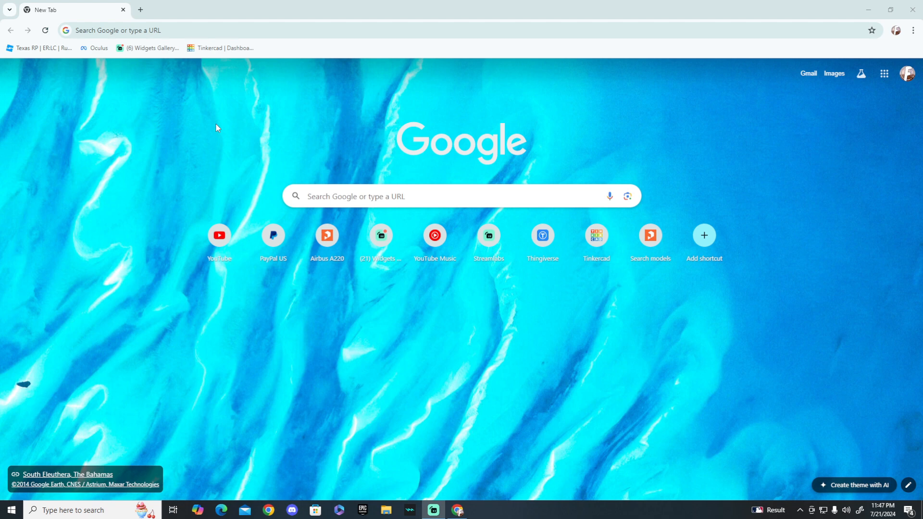
pyautogui.moveTo(207, 136)
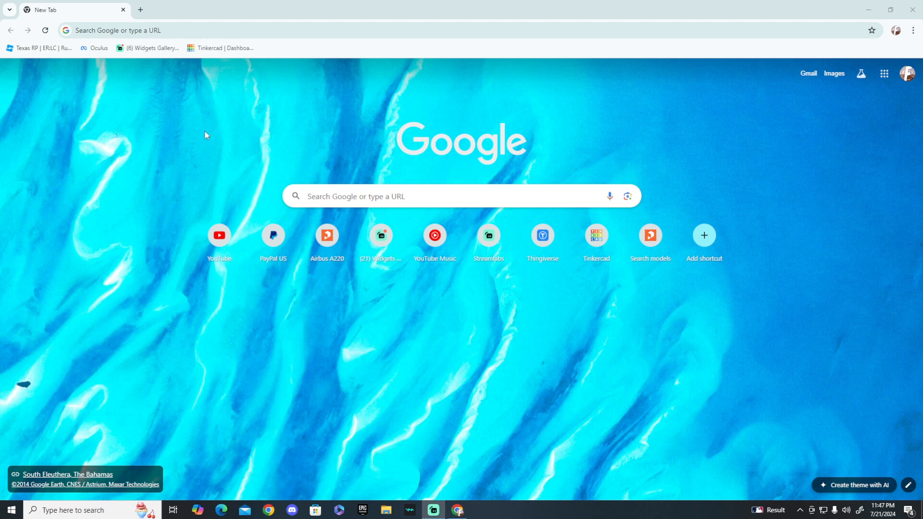
pyautogui.moveTo(246, 126)
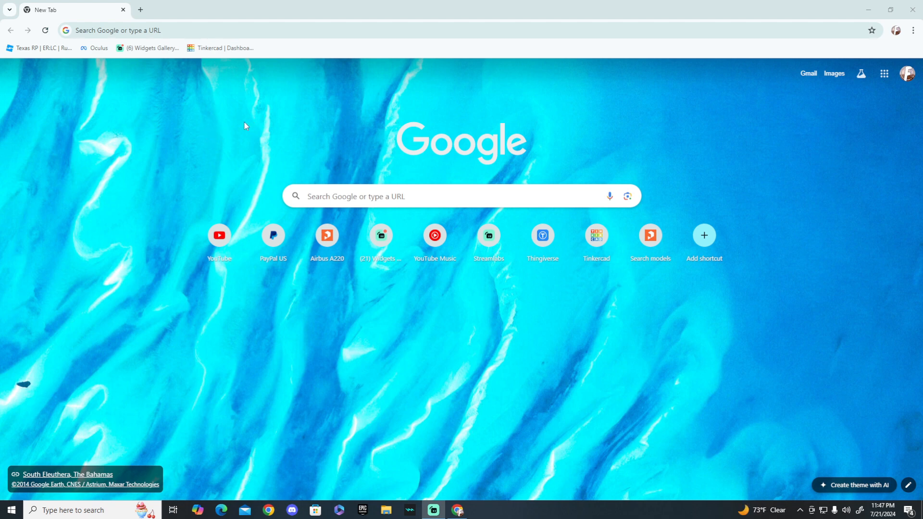
pyautogui.moveTo(284, 133)
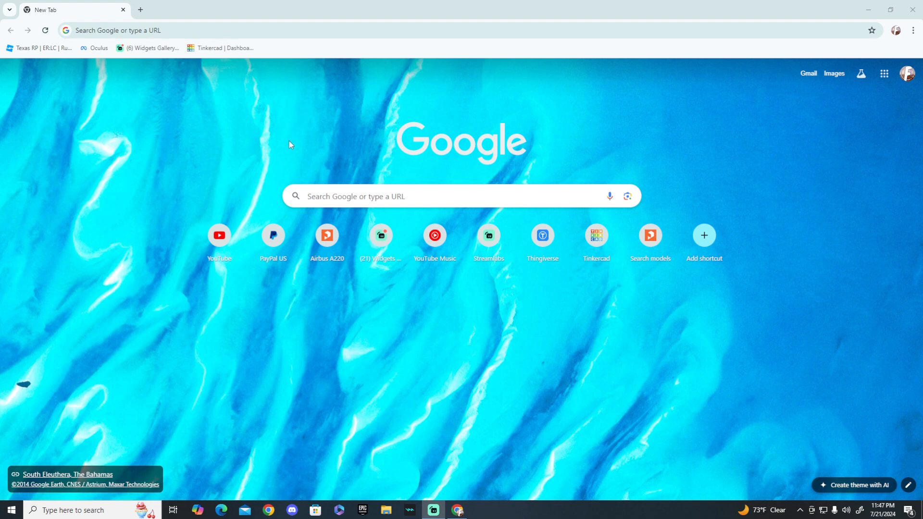
pyautogui.moveTo(265, 183)
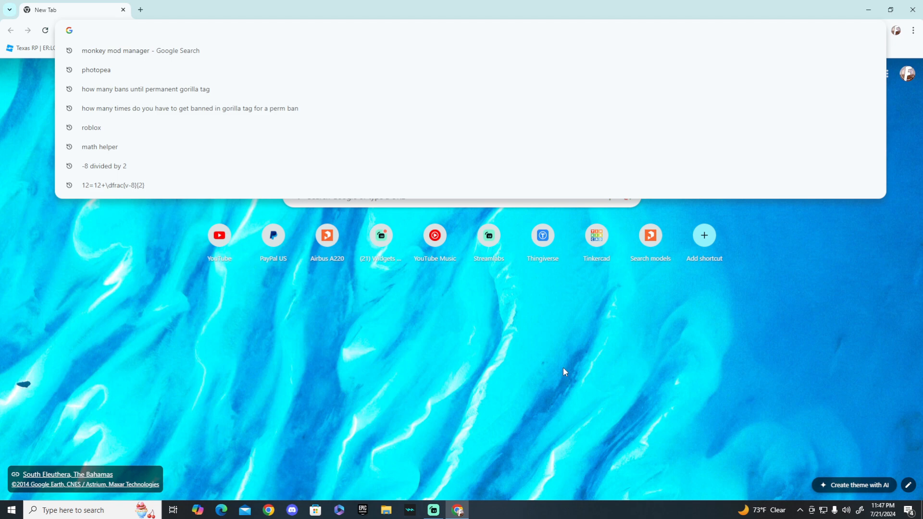
pyautogui.moveTo(510, 335)
pyautogui.write('monkey mod manager')
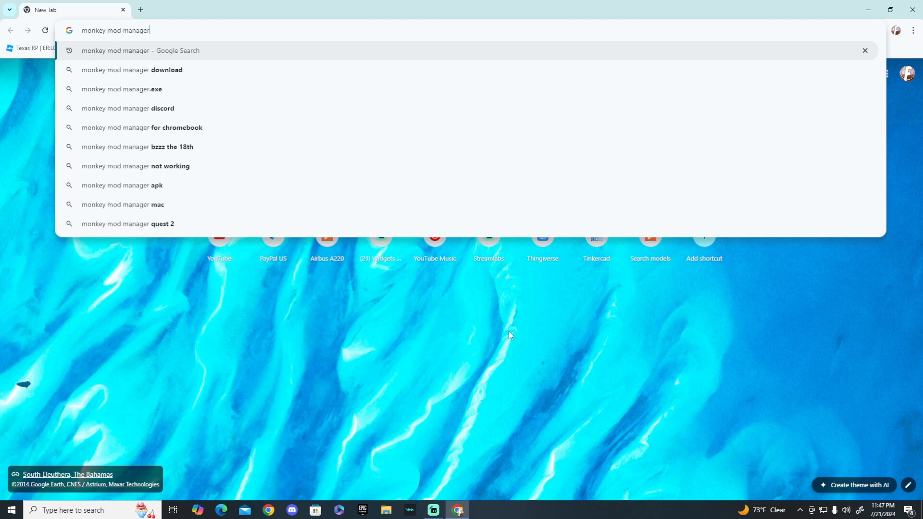
# Search Google for 'monkey mod manager' and open the DeadlyKitten/MonkeModManager GitHub repository.
pyautogui.press('Return')
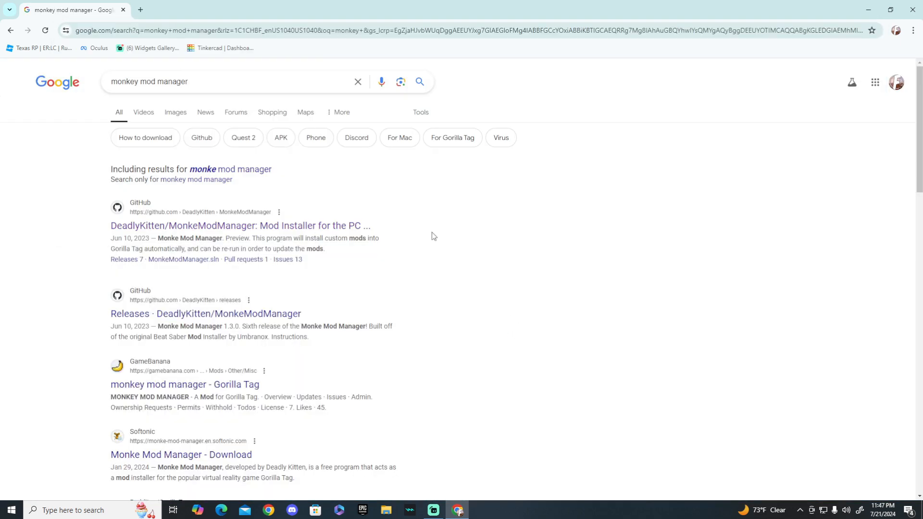
pyautogui.moveTo(126, 226)
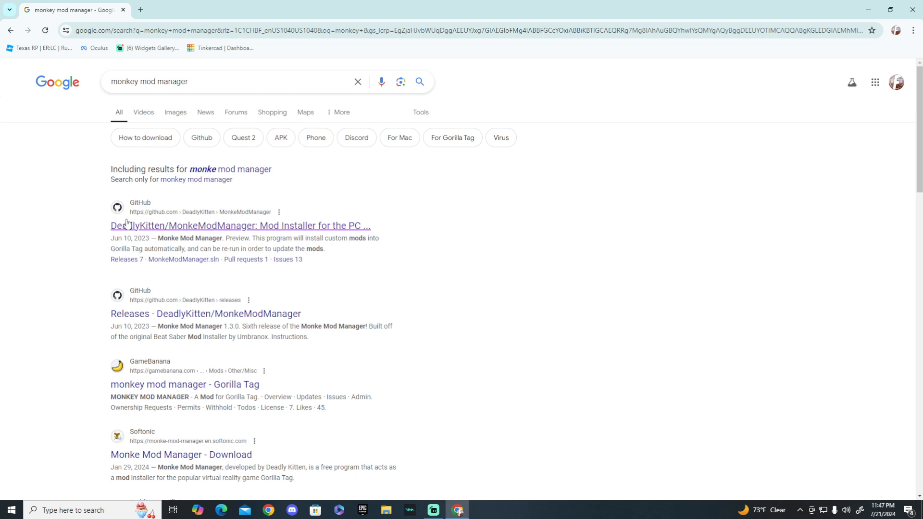
pyautogui.click(241, 226)
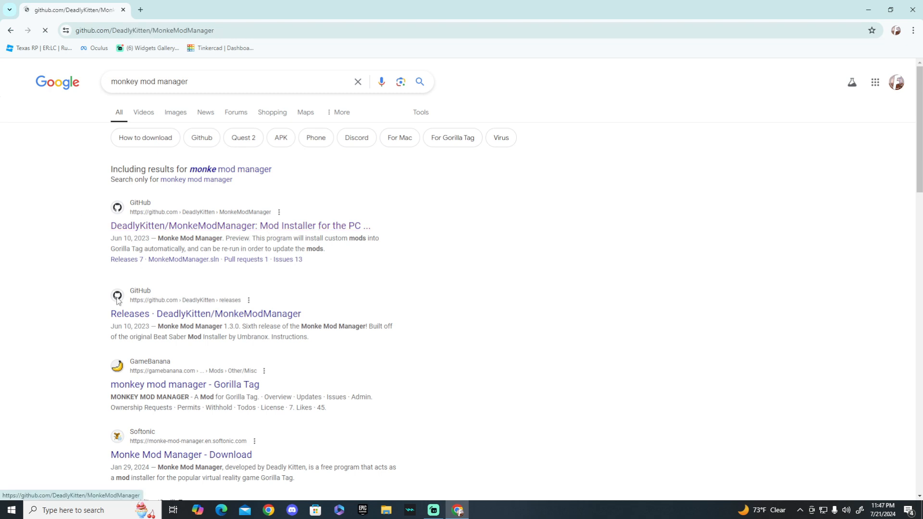
# Download MonkeModManager.exe from the v1.3.1 Latest release and verify it in Chrome's downloads.
pyautogui.click(240, 225)
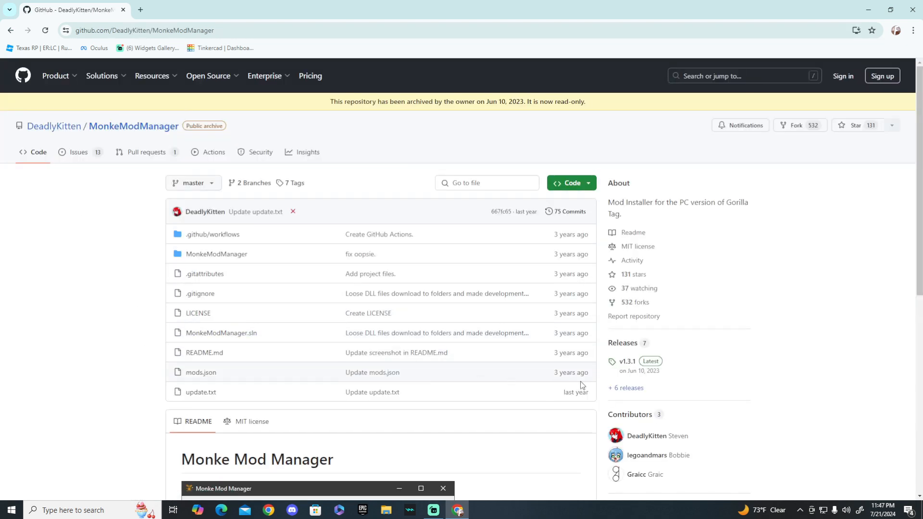
pyautogui.moveTo(621, 361)
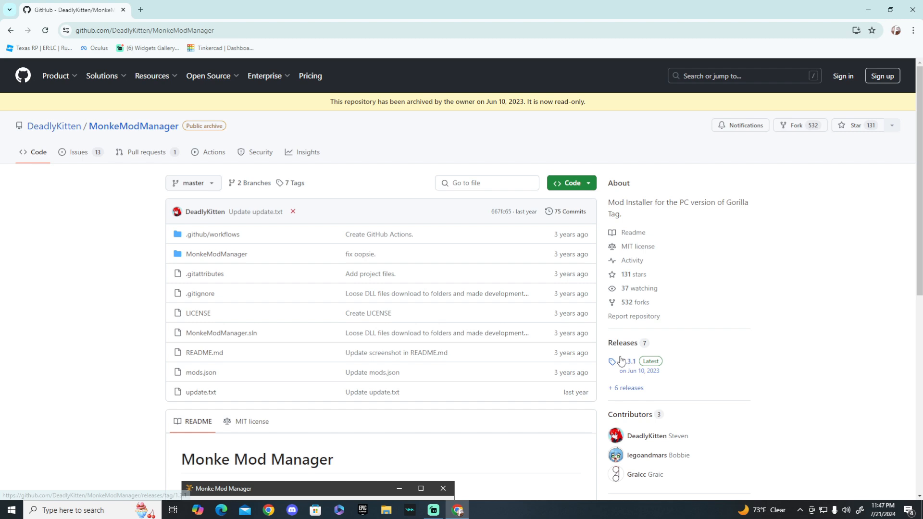
pyautogui.click(632, 362)
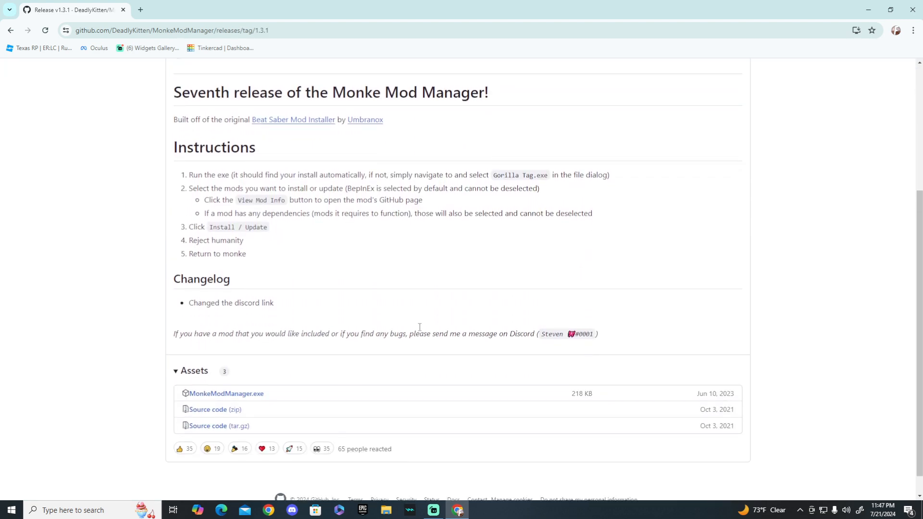
pyautogui.moveTo(209, 410)
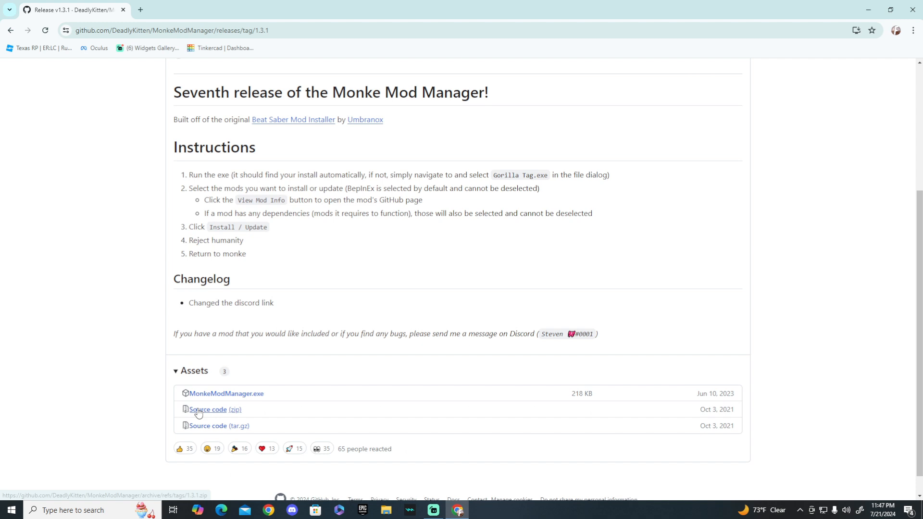
pyautogui.moveTo(225, 394)
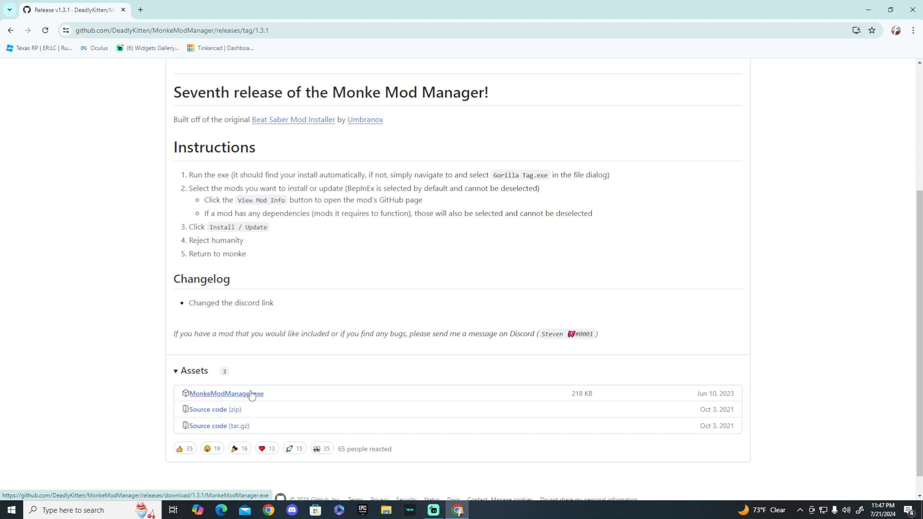
pyautogui.moveTo(211, 383)
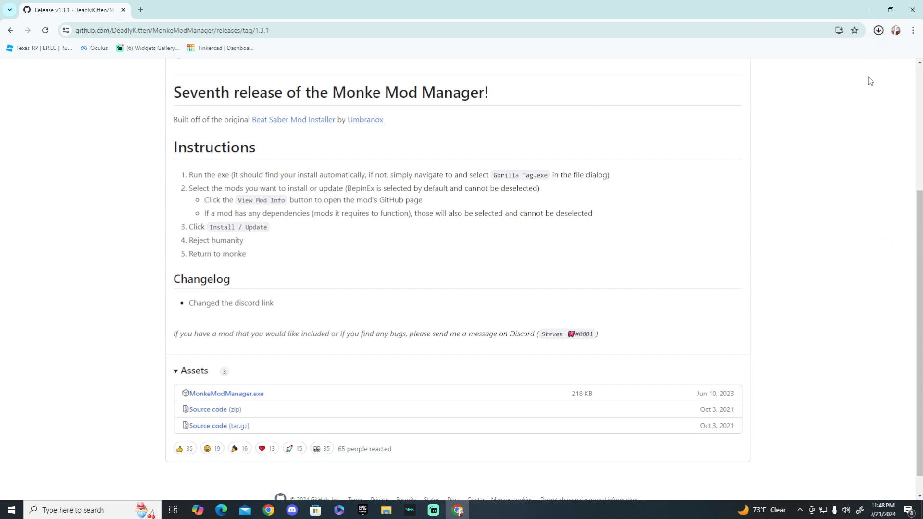
pyautogui.click(878, 29)
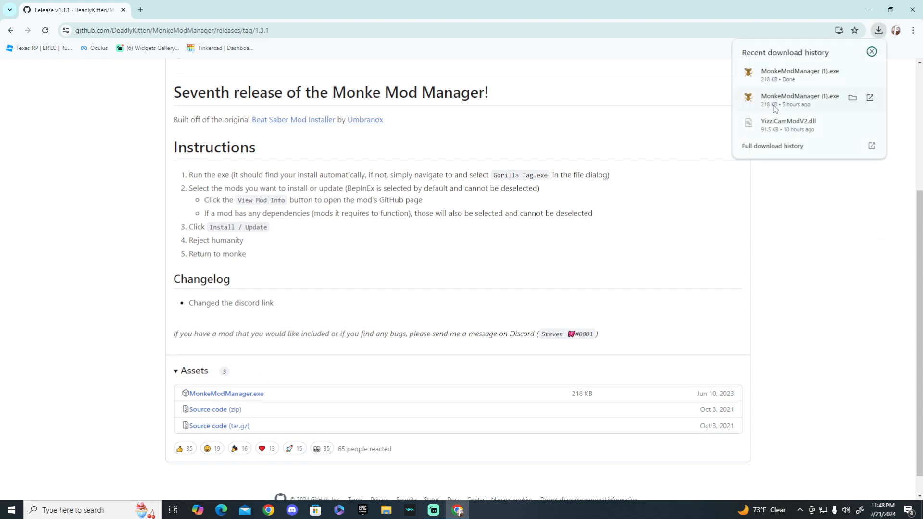
pyautogui.moveTo(852, 74)
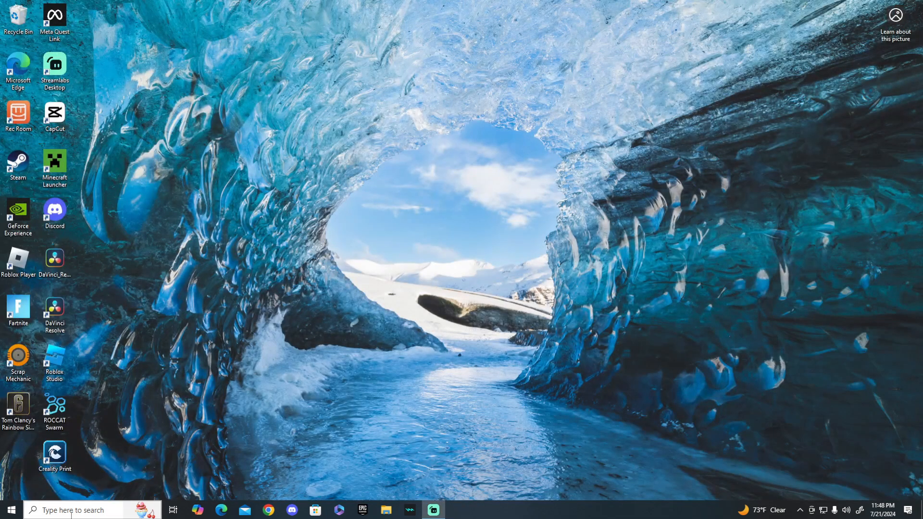
pyautogui.click(89, 509)
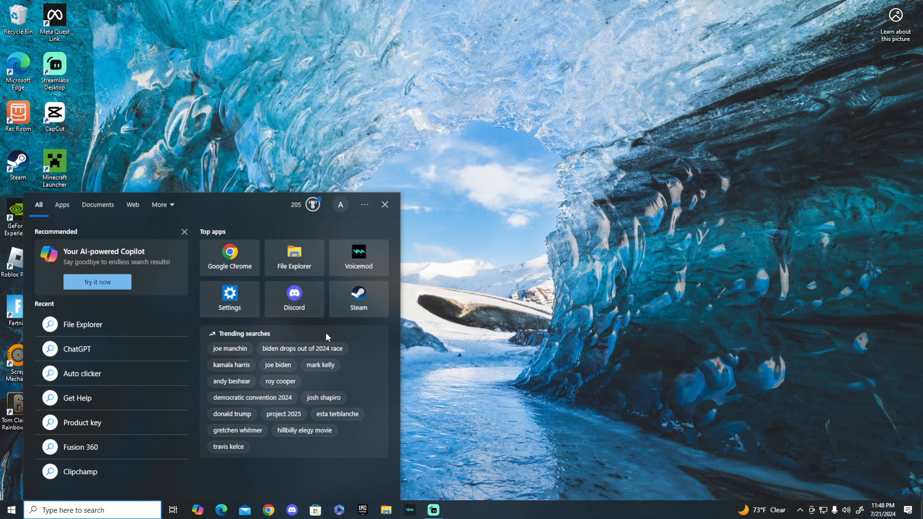
pyautogui.write('monke')
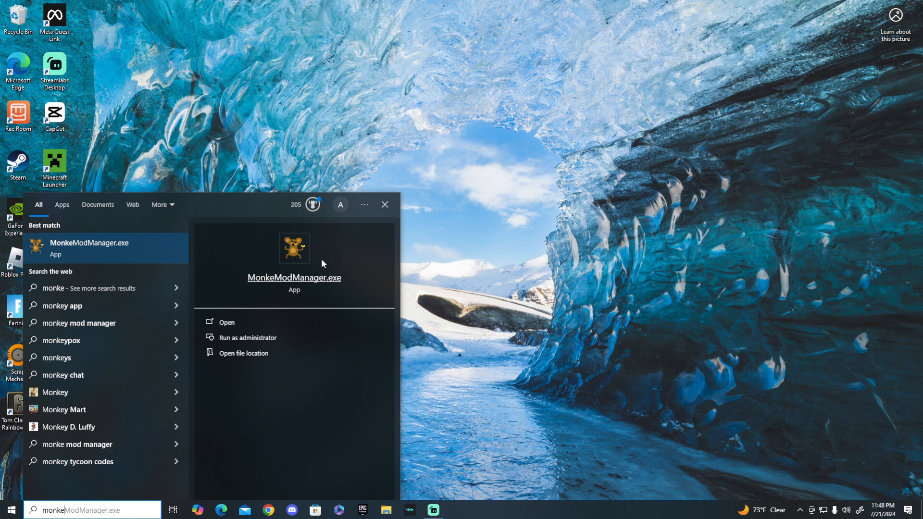
pyautogui.click(226, 322)
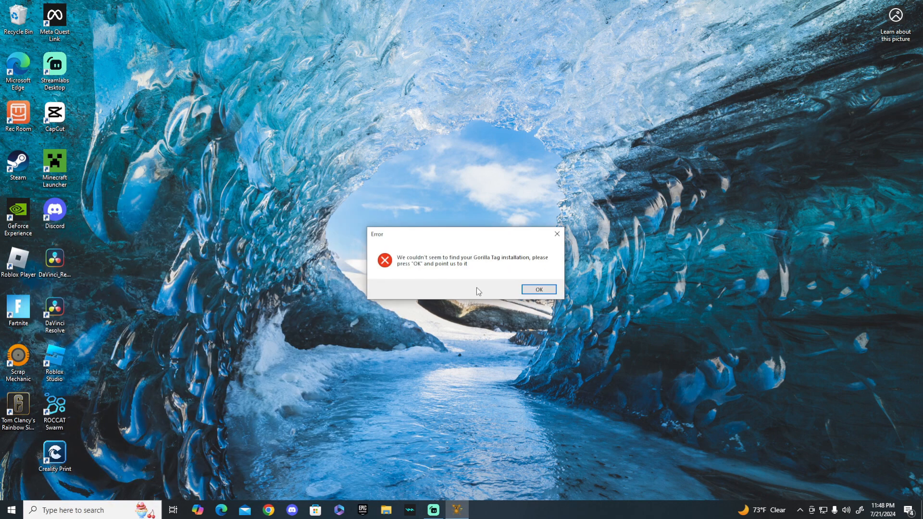
pyautogui.moveTo(556, 234)
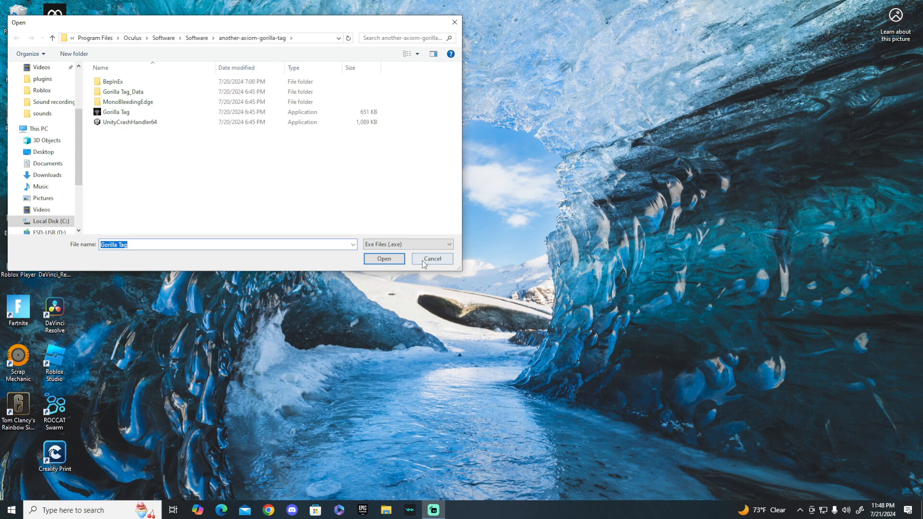
pyautogui.click(433, 259)
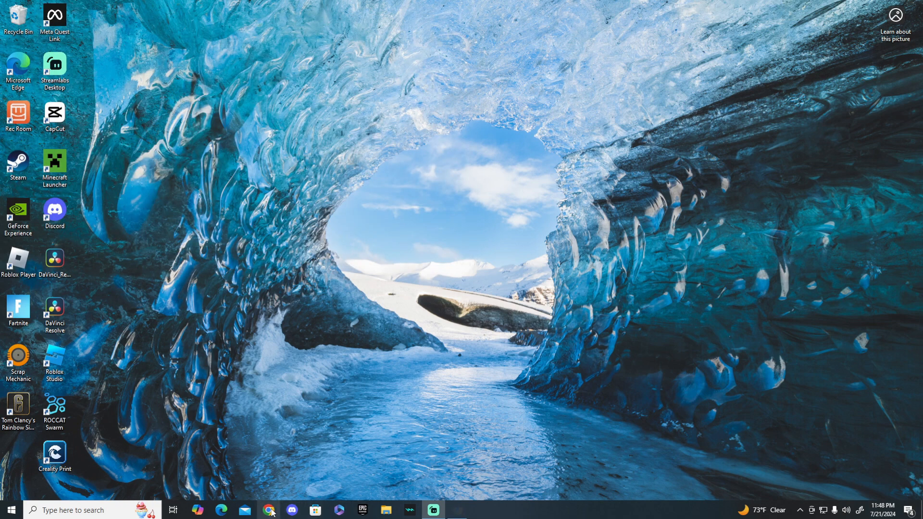
# Search 'meta quest' in Chrome, open the Meta Store result, then launch Meta Quest Link.
pyautogui.click(270, 510)
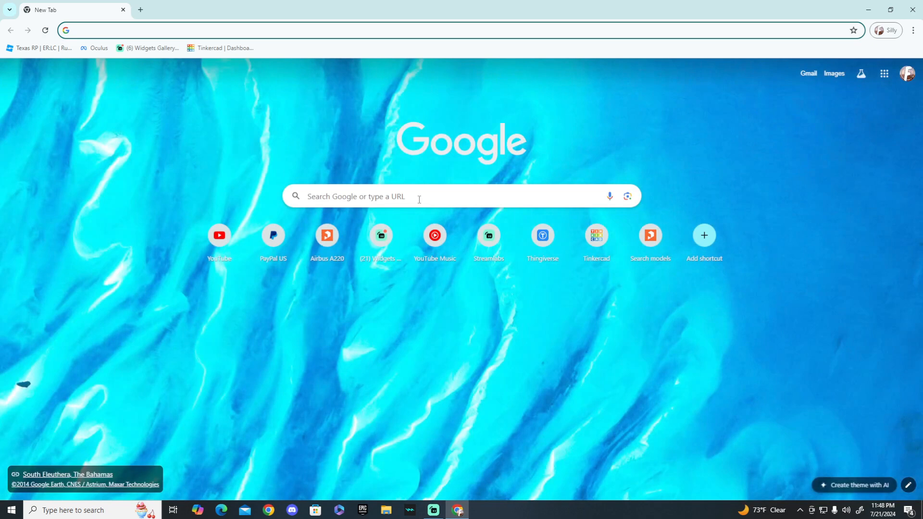
pyautogui.write('meta')
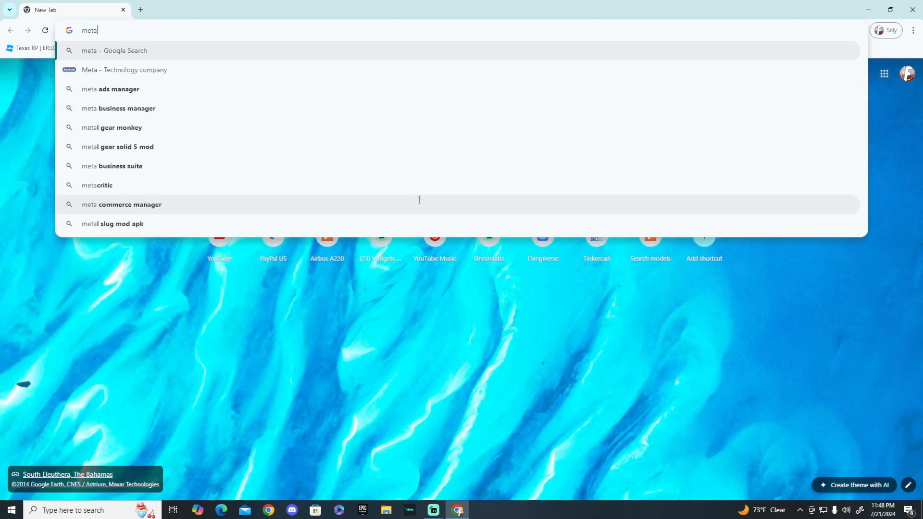
pyautogui.moveTo(429, 197)
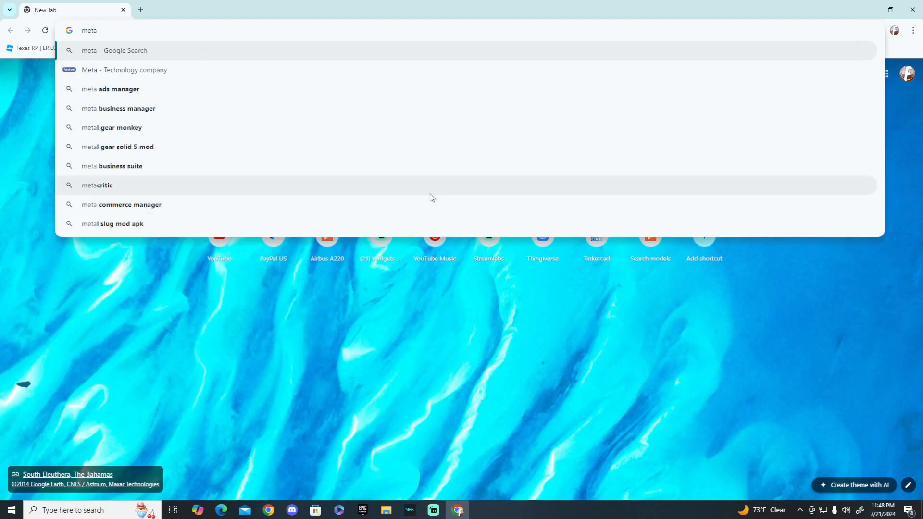
pyautogui.write('quest')
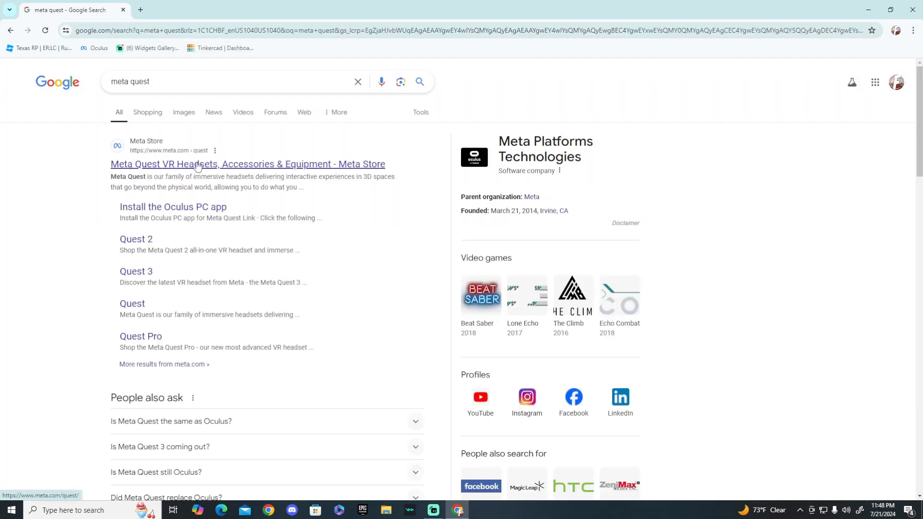
pyautogui.click(172, 207)
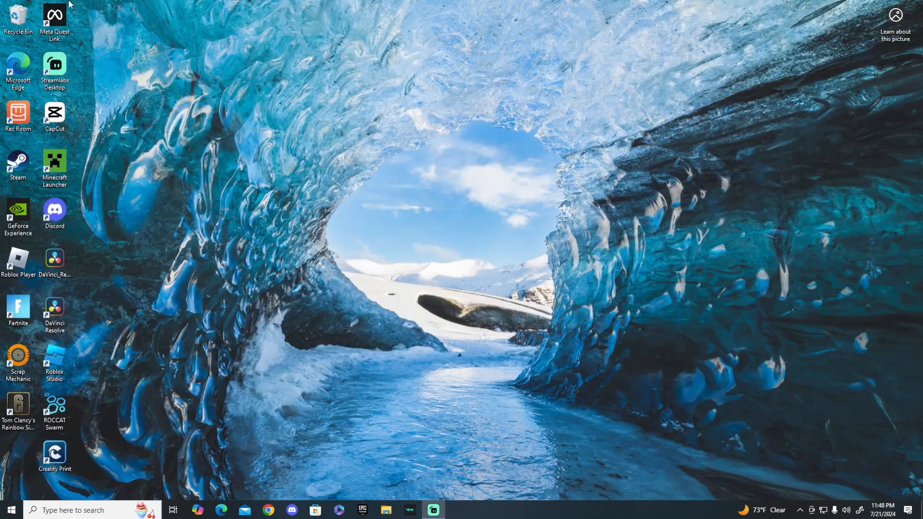
pyautogui.doubleClick(18, 165)
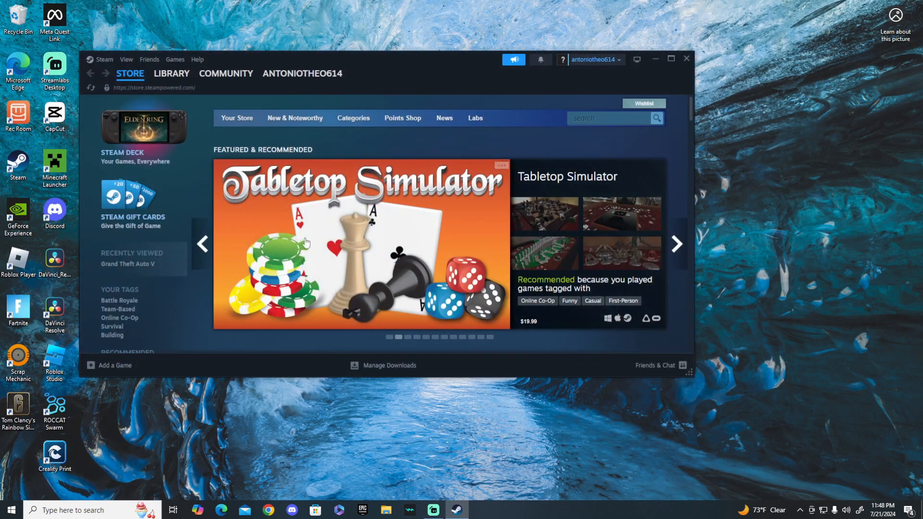
# Search 'gorilla' in the Meta Quest Link store and open the installed Gorilla Tag page.
pyautogui.write('g')
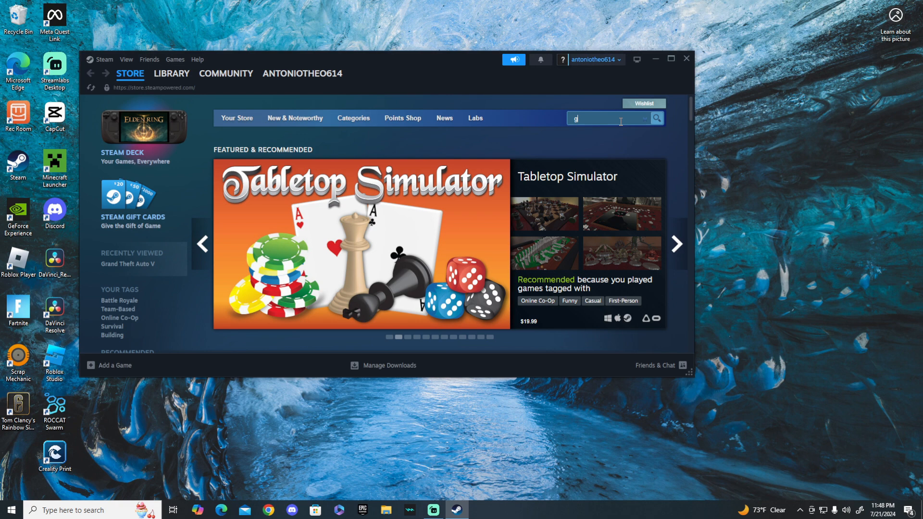
pyautogui.write('orilla')
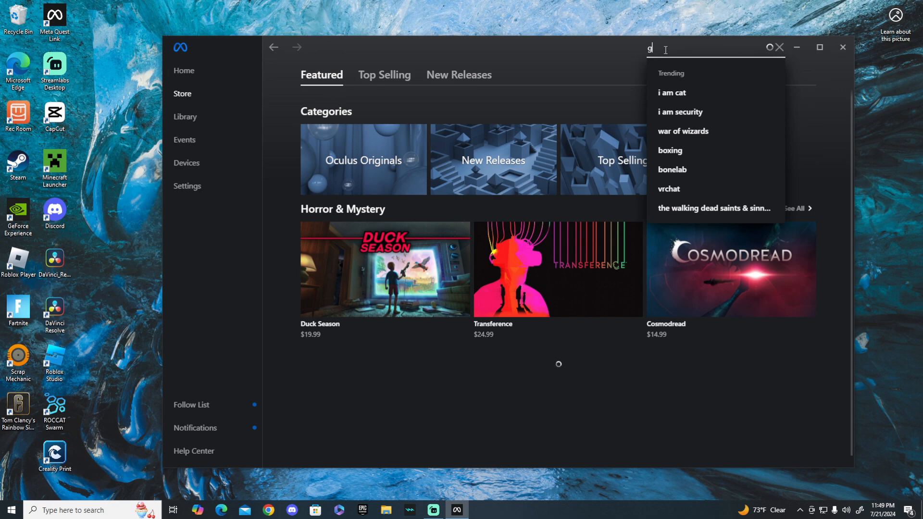
pyautogui.write('or')
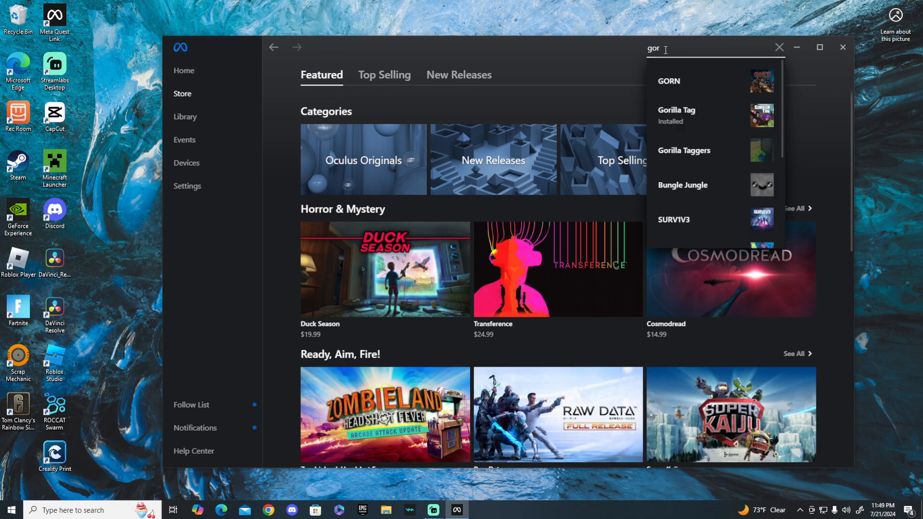
pyautogui.click(677, 115)
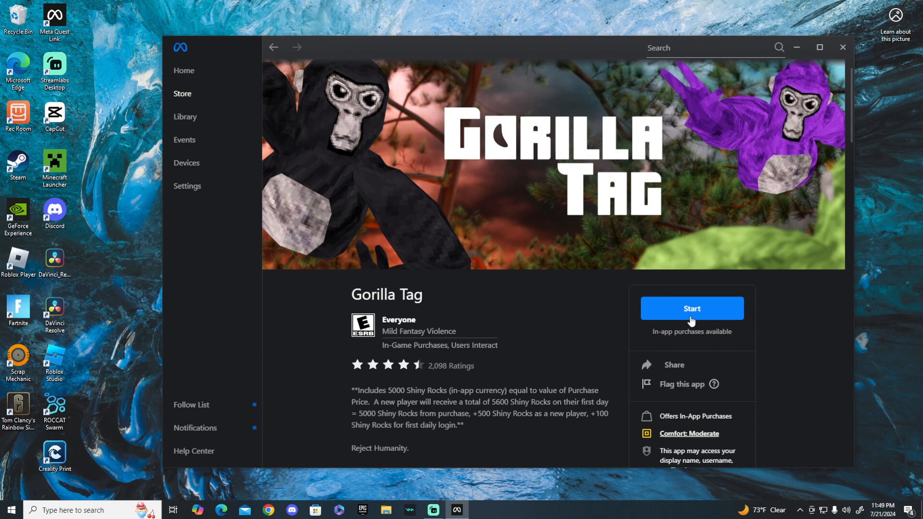
pyautogui.click(842, 47)
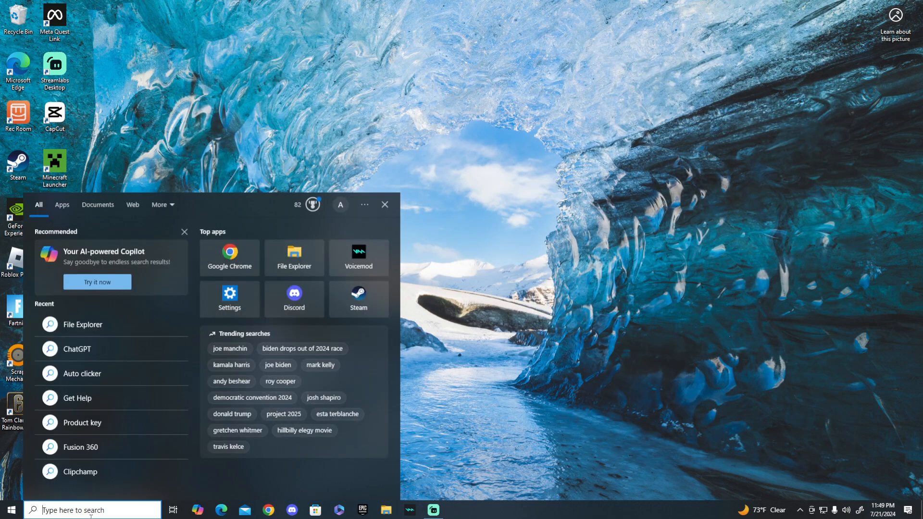
# Launch MonkeModManager.exe from Start, dismiss the error, and select Gorilla Tag.exe as the installation.
pyautogui.write('monkey app')
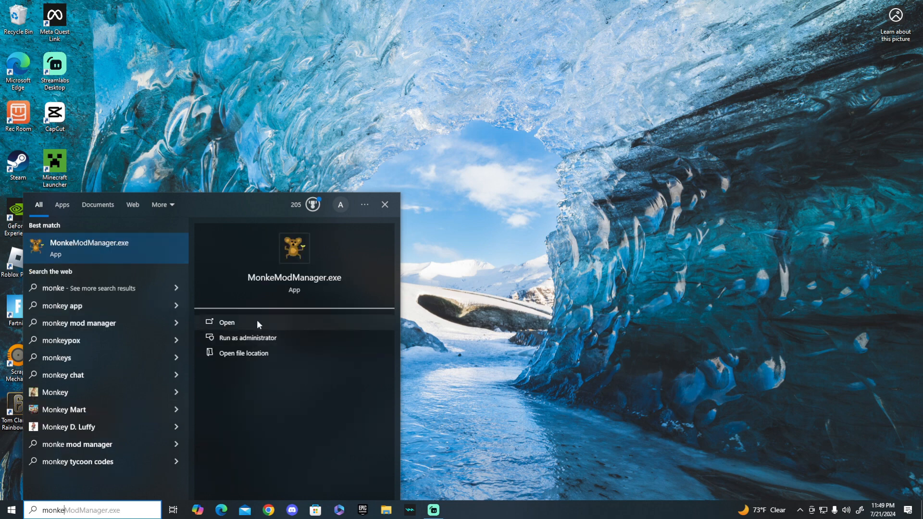
pyautogui.click(226, 322)
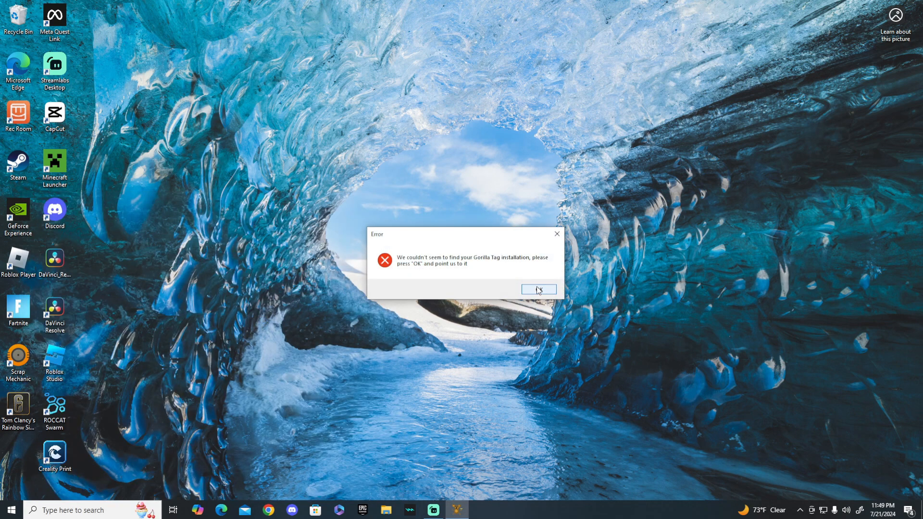
pyautogui.click(538, 289)
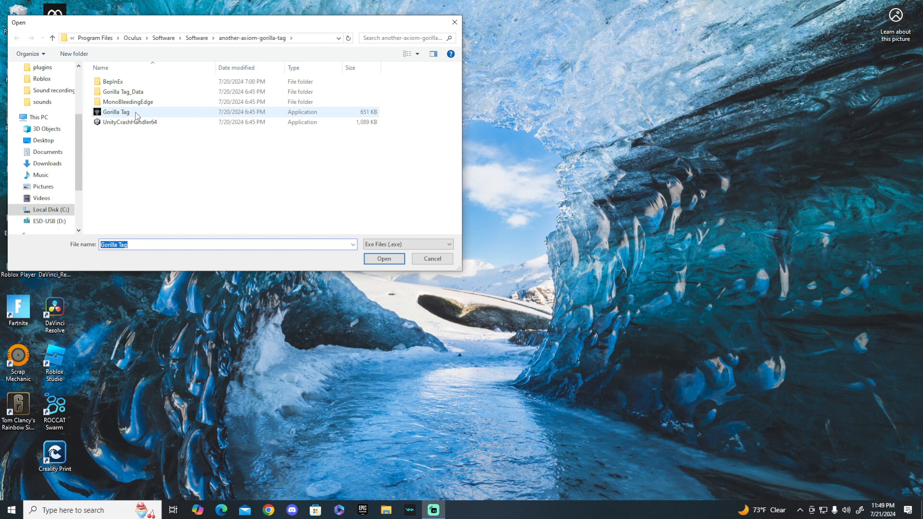
pyautogui.click(384, 259)
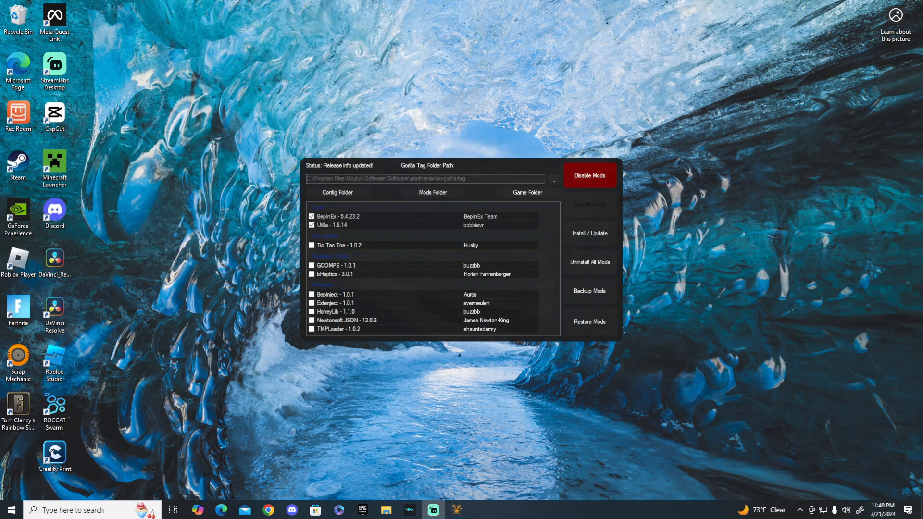
pyautogui.moveTo(475, 168)
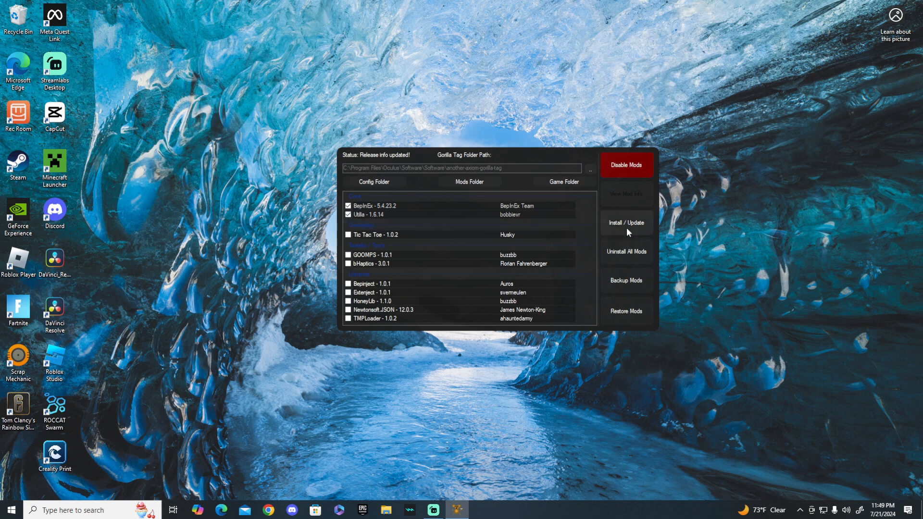
# Install the checked BepInEx and Utilla mods, then toggle mods to enabled.
pyautogui.click(626, 222)
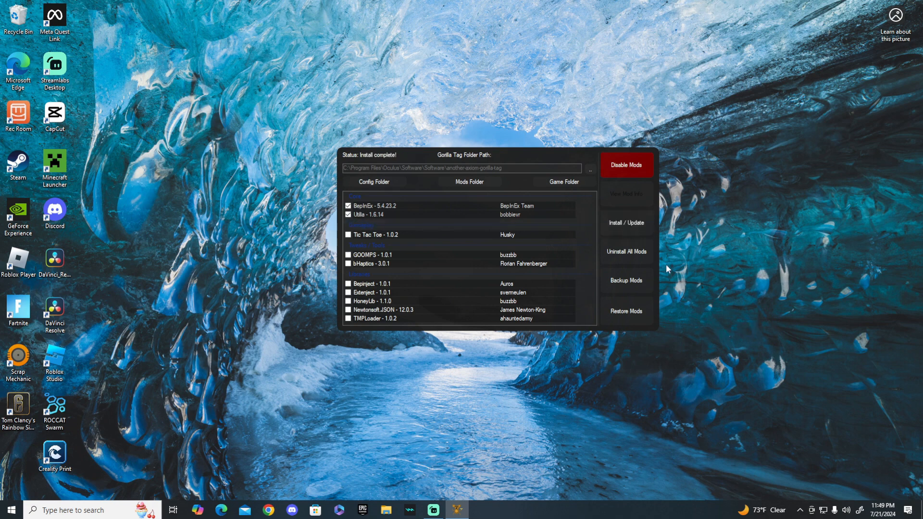
pyautogui.moveTo(623, 281)
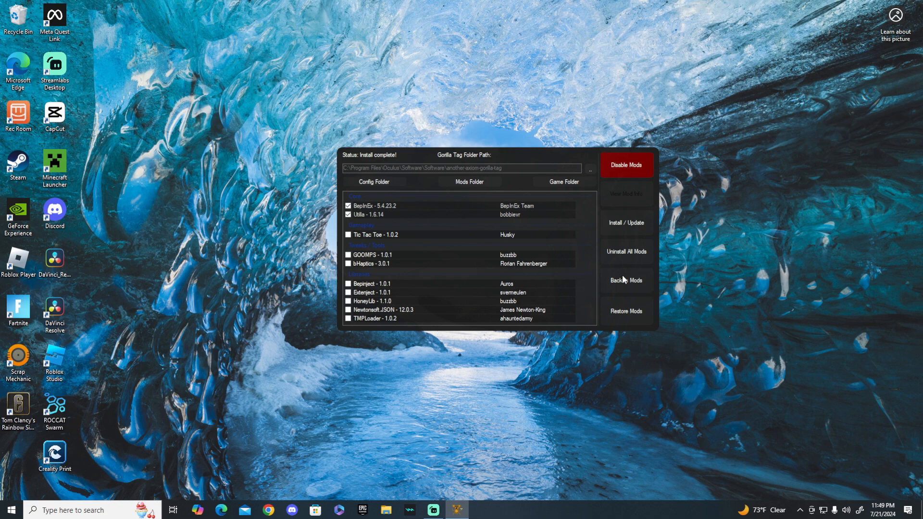
pyautogui.moveTo(662, 185)
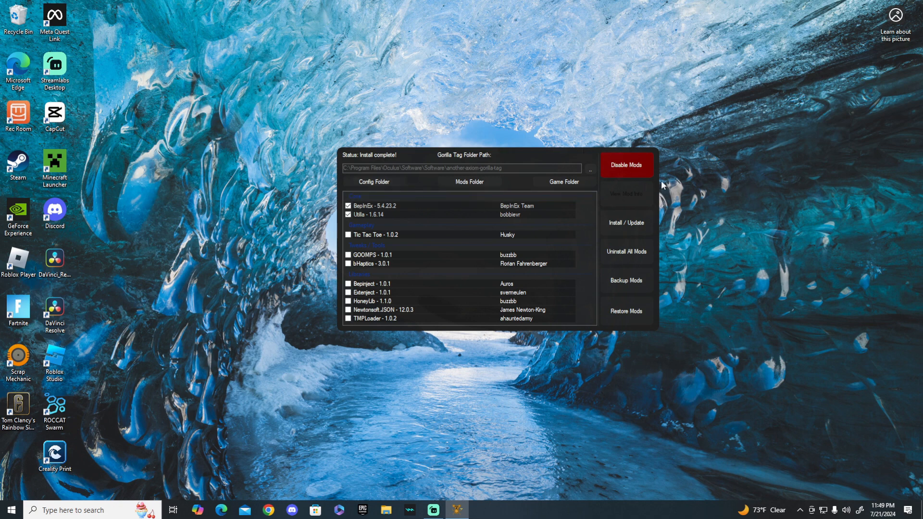
pyautogui.click(626, 165)
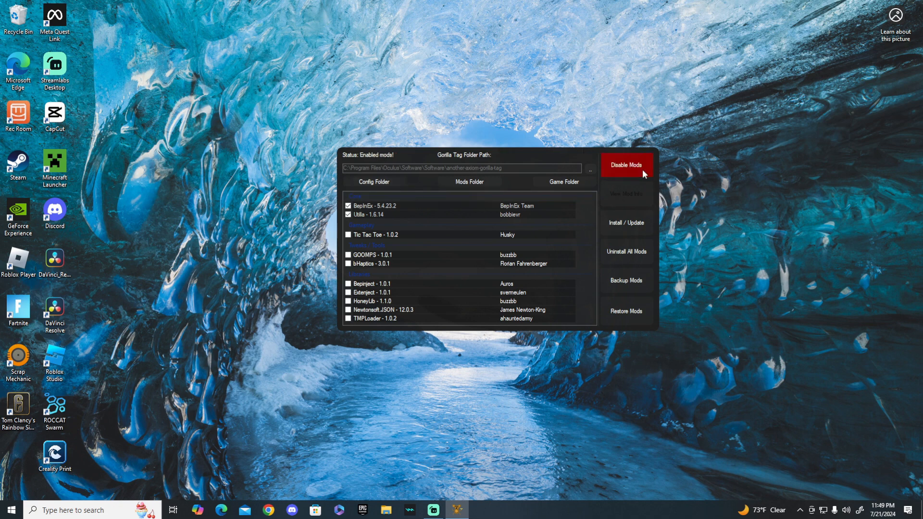
pyautogui.moveTo(632, 235)
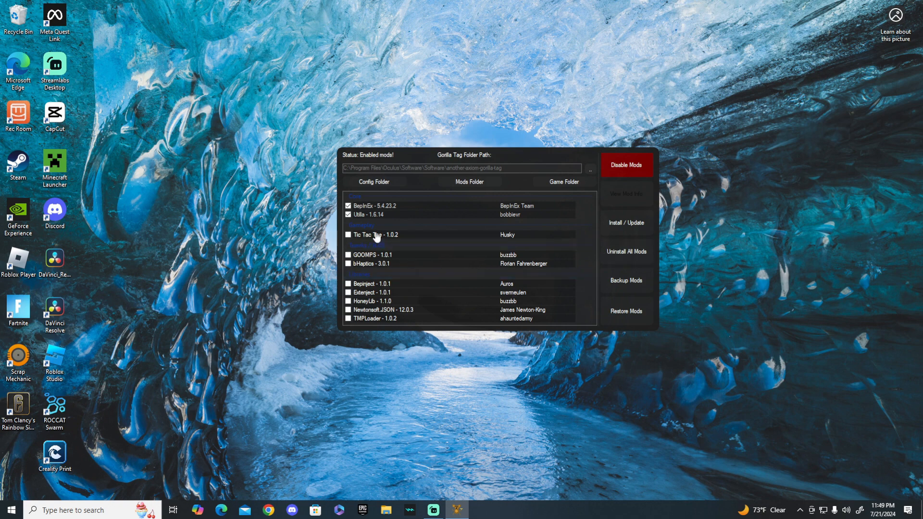
pyautogui.moveTo(386, 243)
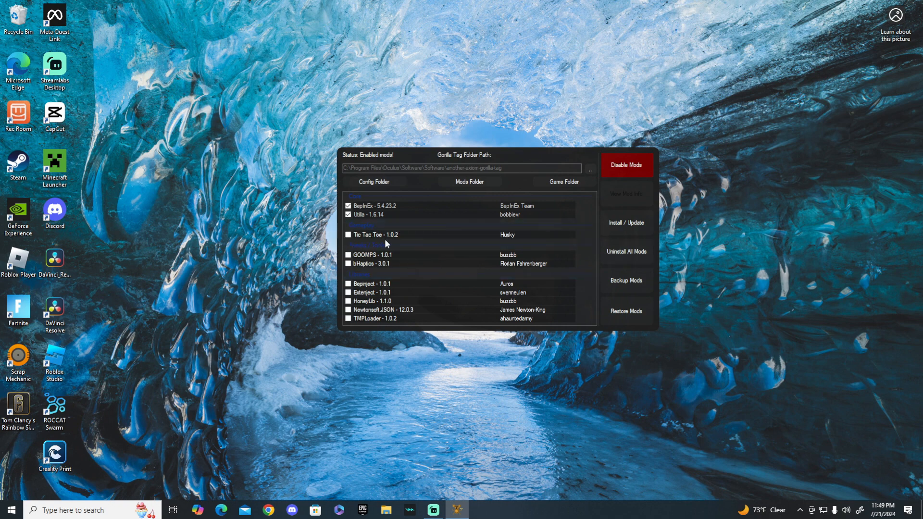
pyautogui.moveTo(626, 252)
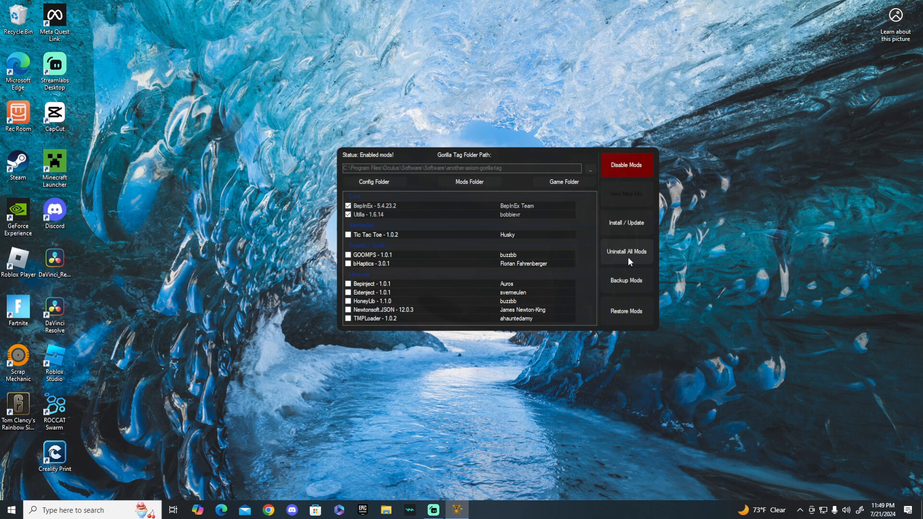
pyautogui.moveTo(664, 336)
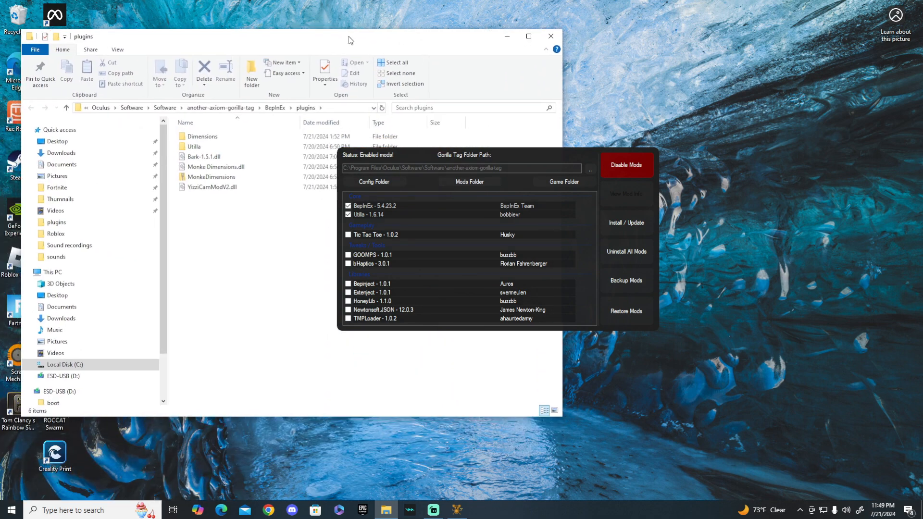
# Browse the BepInEx plugins folder into Dimensions to see testmaptest.dimension, then close File Explorer.
pyautogui.click(194, 146)
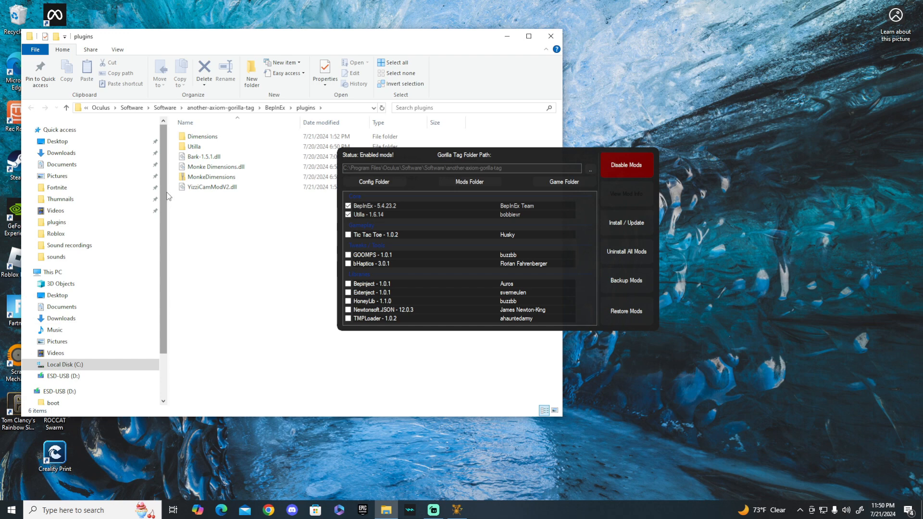
pyautogui.click(203, 157)
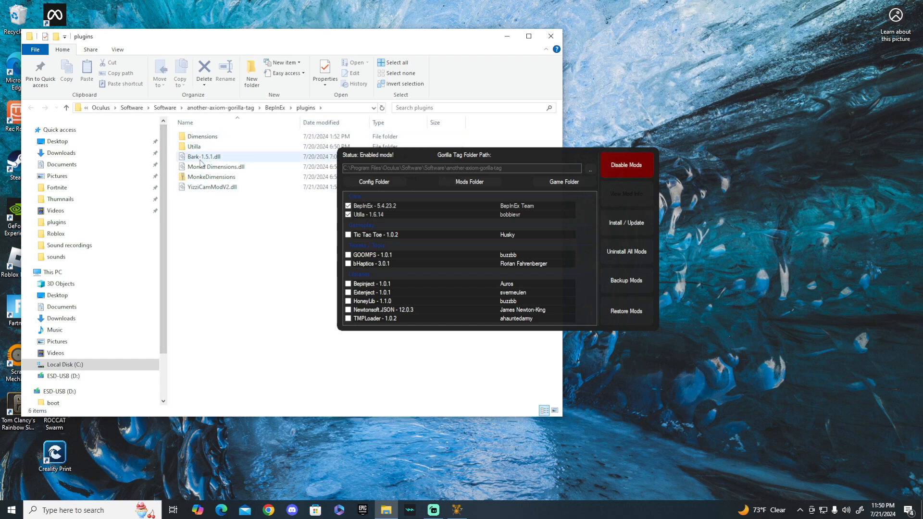
pyautogui.moveTo(217, 167)
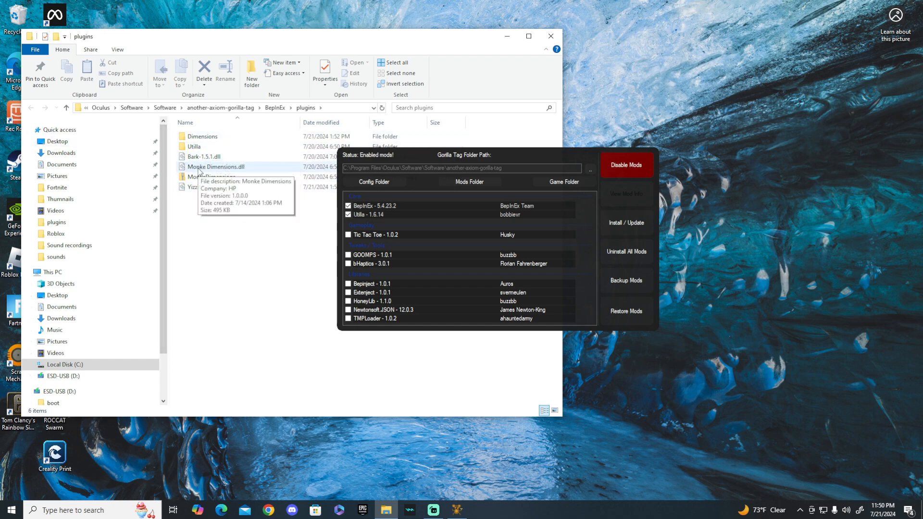
pyautogui.moveTo(213, 187)
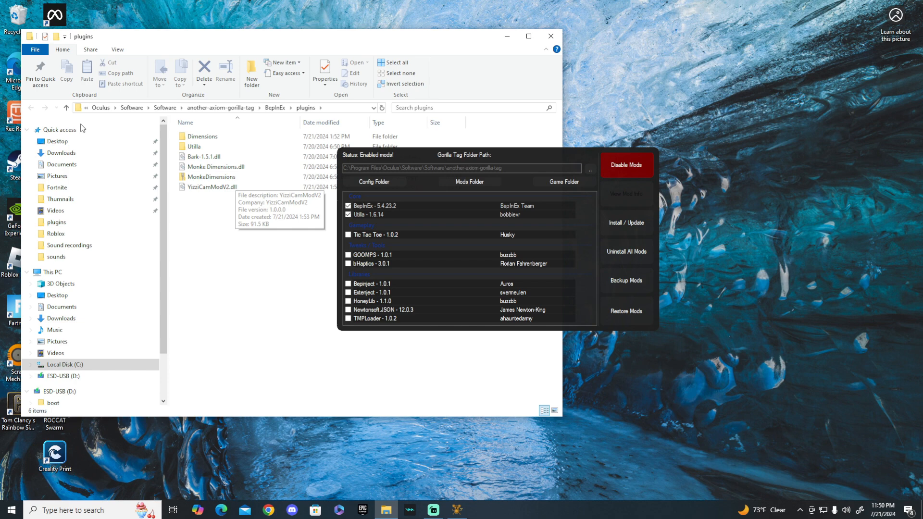
pyautogui.moveTo(226, 147)
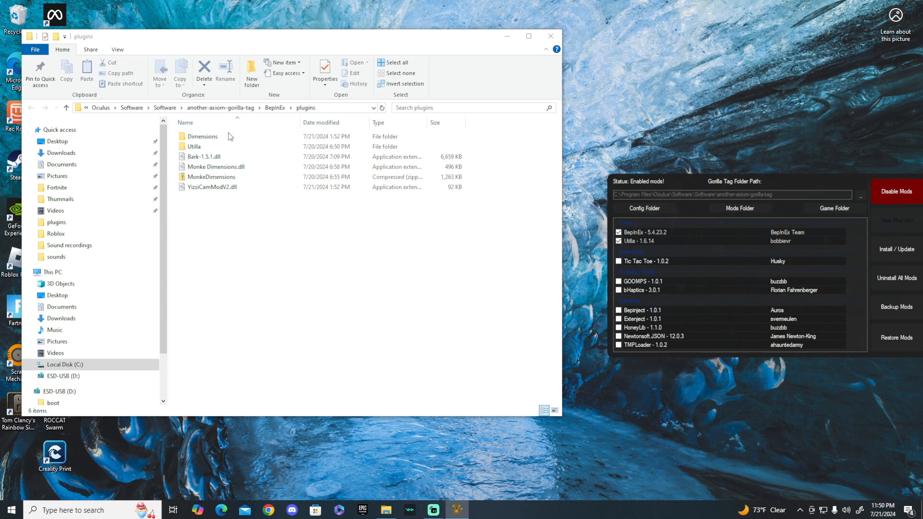
pyautogui.click(202, 136)
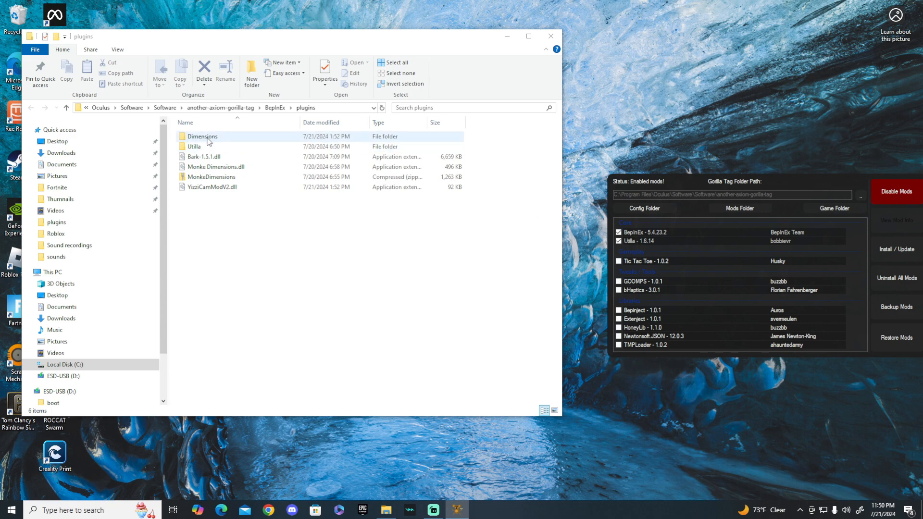
pyautogui.doubleClick(202, 136)
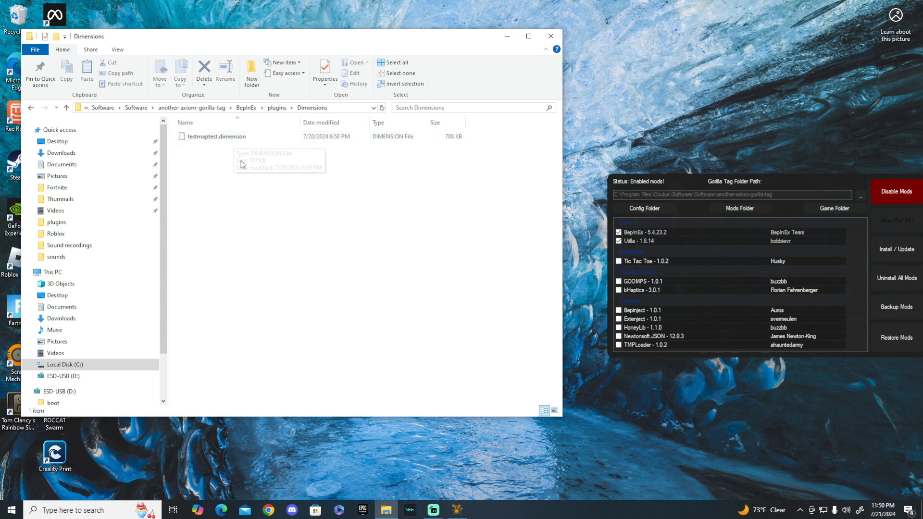
pyautogui.click(550, 36)
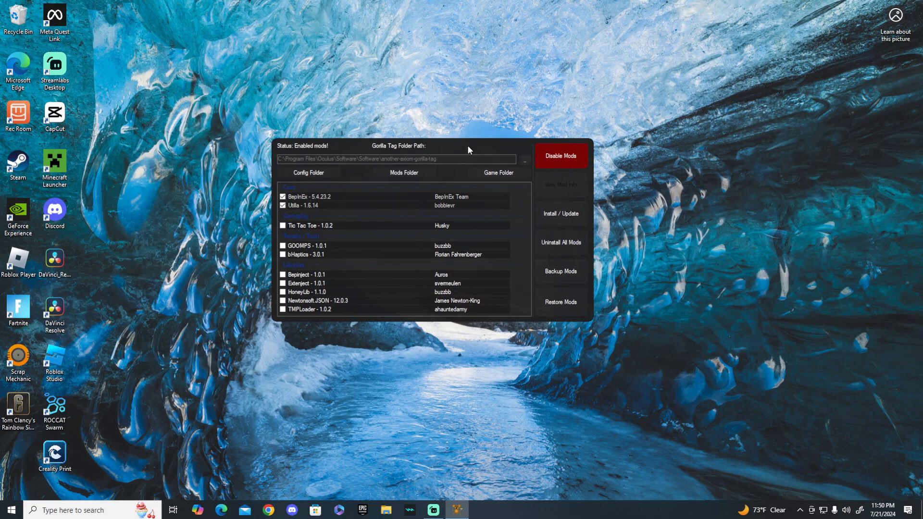
pyautogui.moveTo(460, 176)
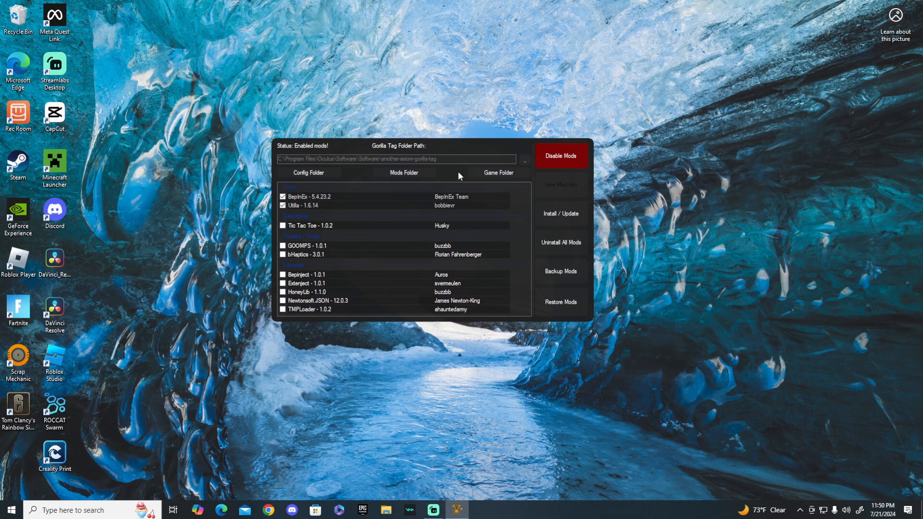
pyautogui.moveTo(495, 120)
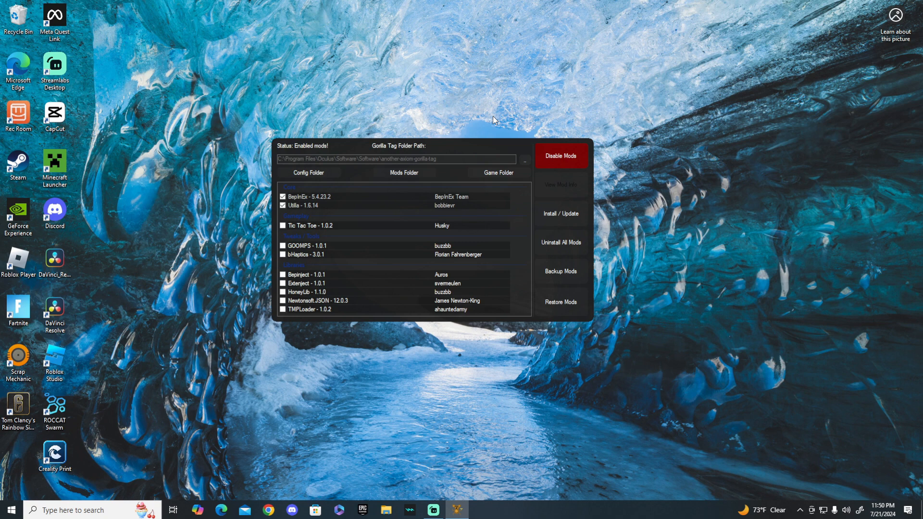
pyautogui.moveTo(499, 141)
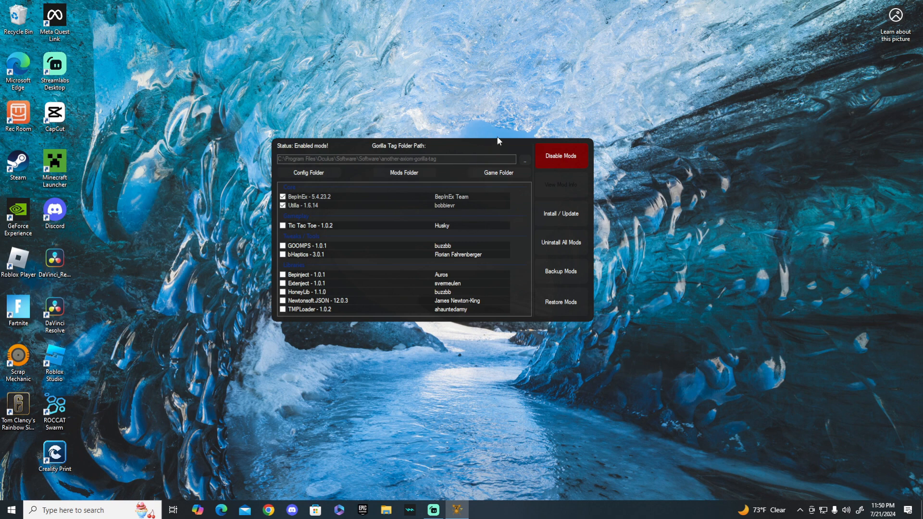
pyautogui.moveTo(533, 212)
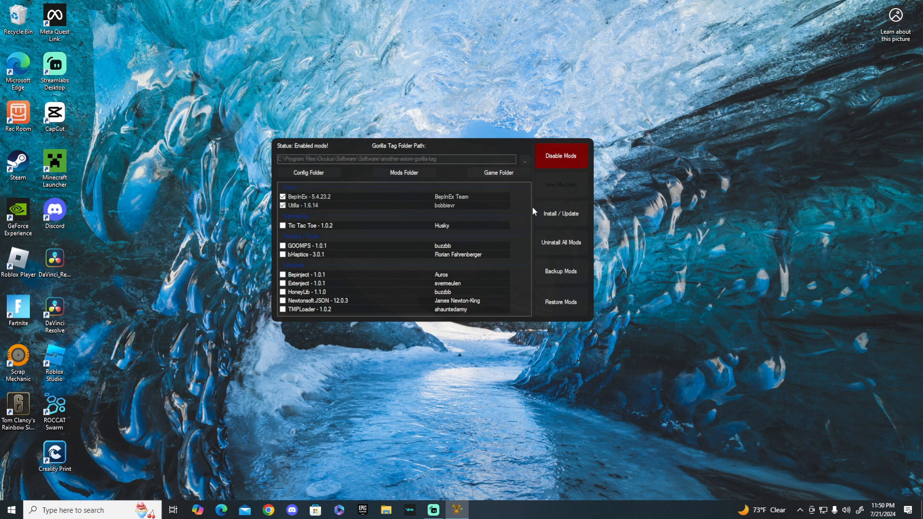